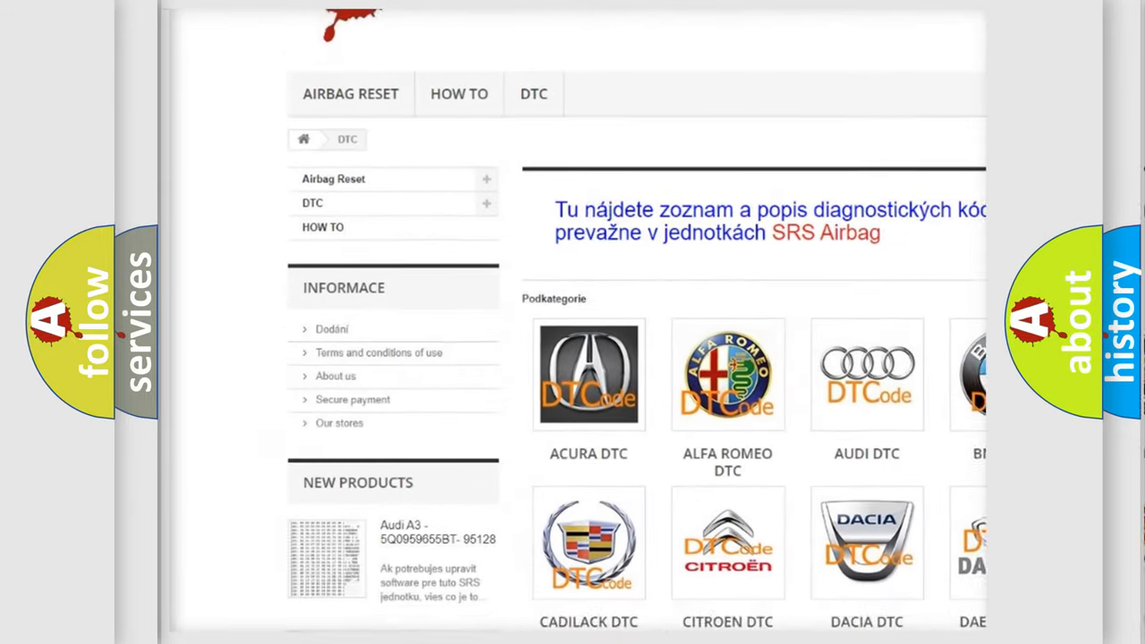
{"action": "scroll", "scroll_direction": "down", "scroll_amount": 3}
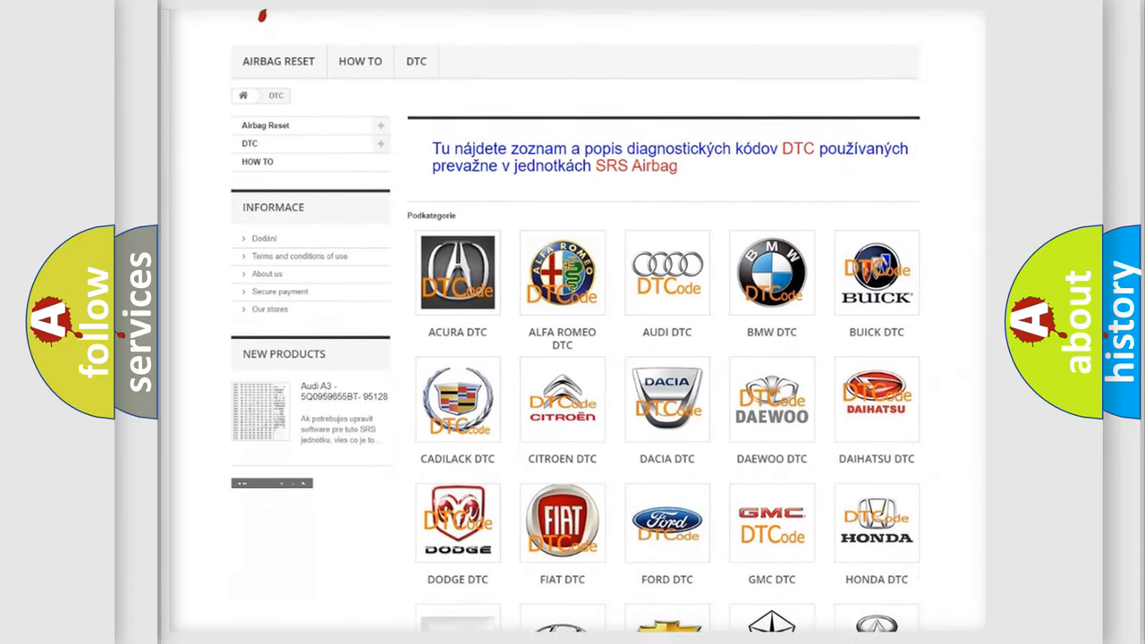
{"action": "scroll", "scroll_direction": "down", "scroll_amount": 3}
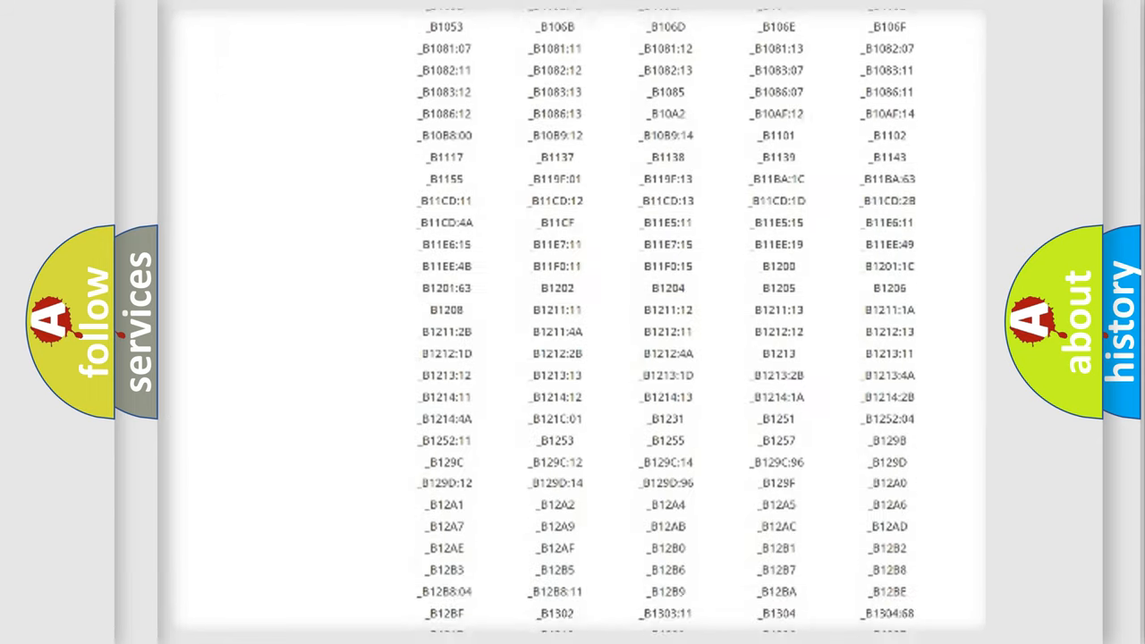
{"action": "scroll", "scroll_direction": "down", "scroll_amount": 3}
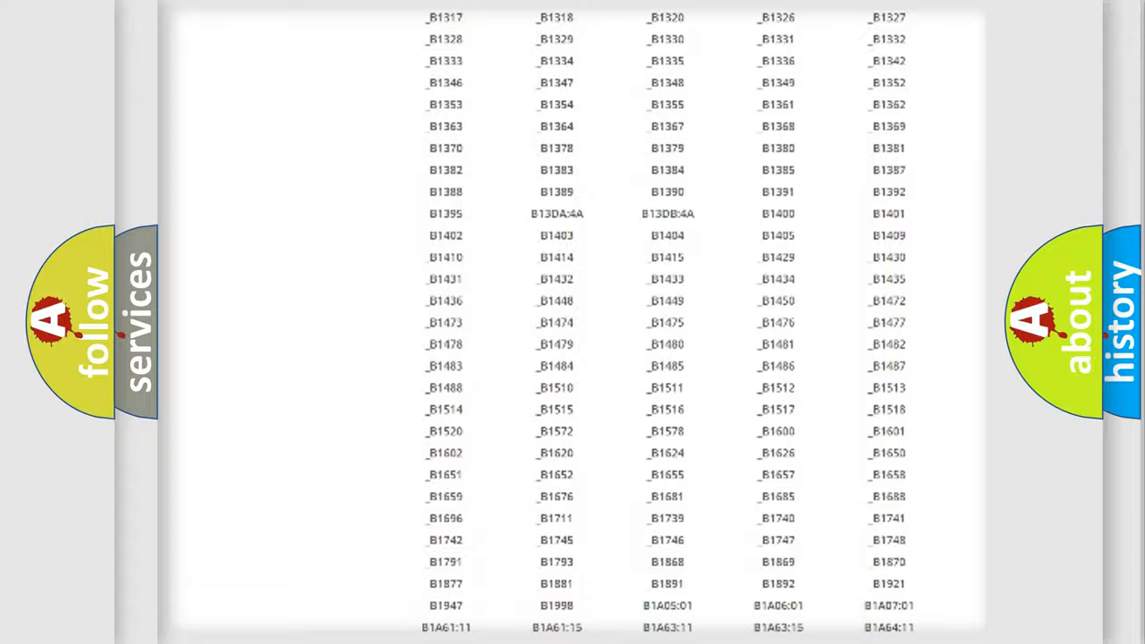